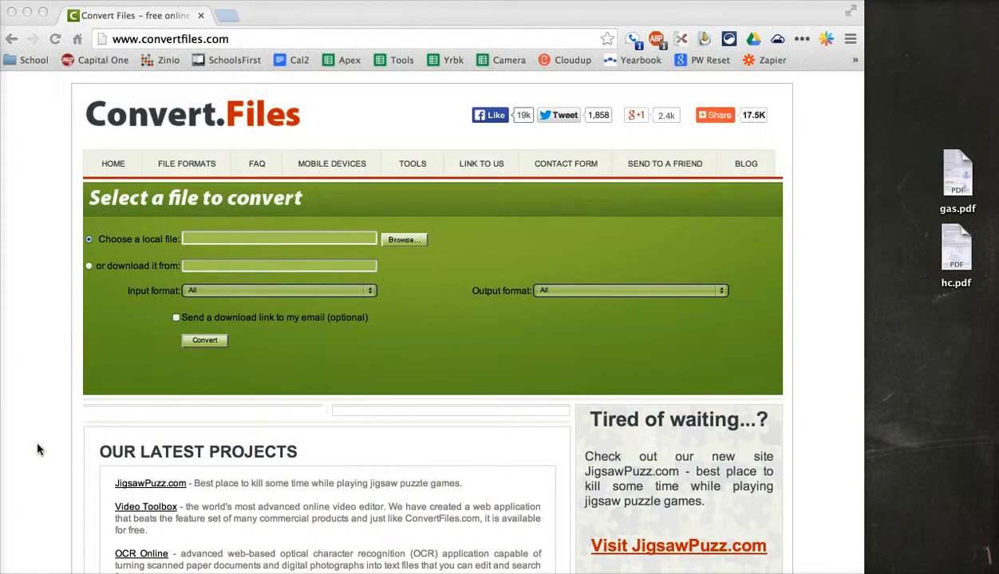
mouse_move(78, 467)
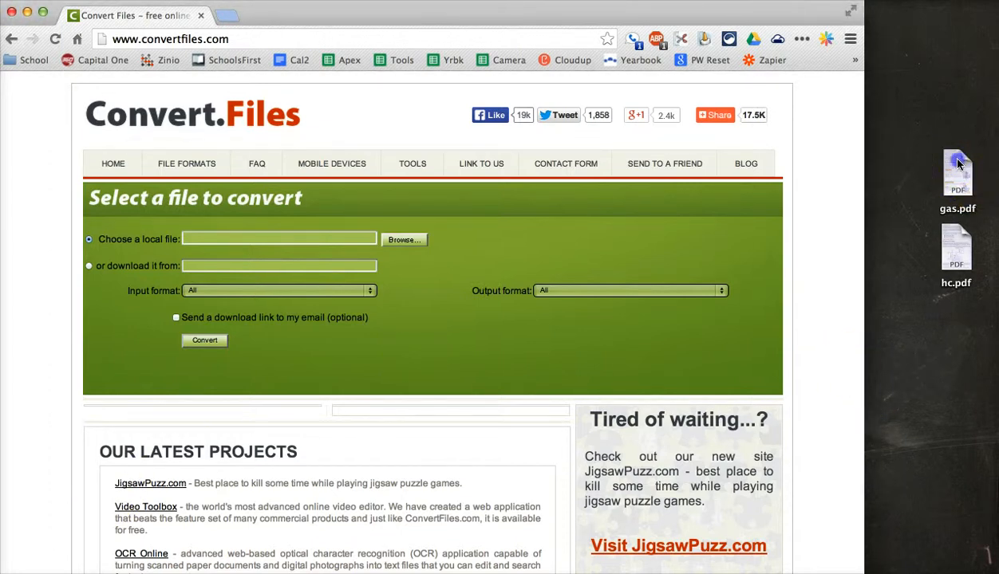
Load gas.pdf into ConvertFiles.com with MS Word 97/2000/XP (.doc) as the output format
double_click(956, 168)
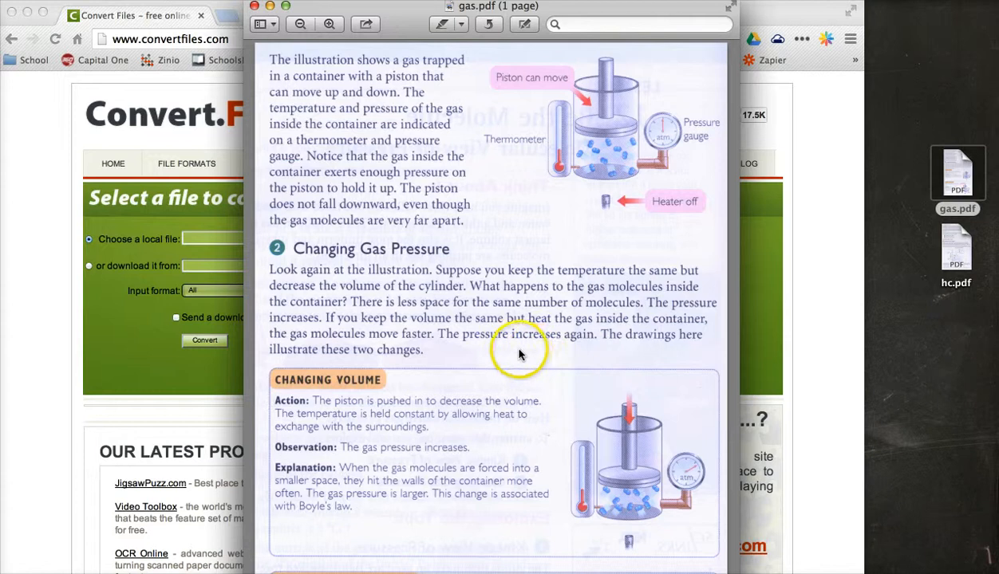
mouse_move(339, 145)
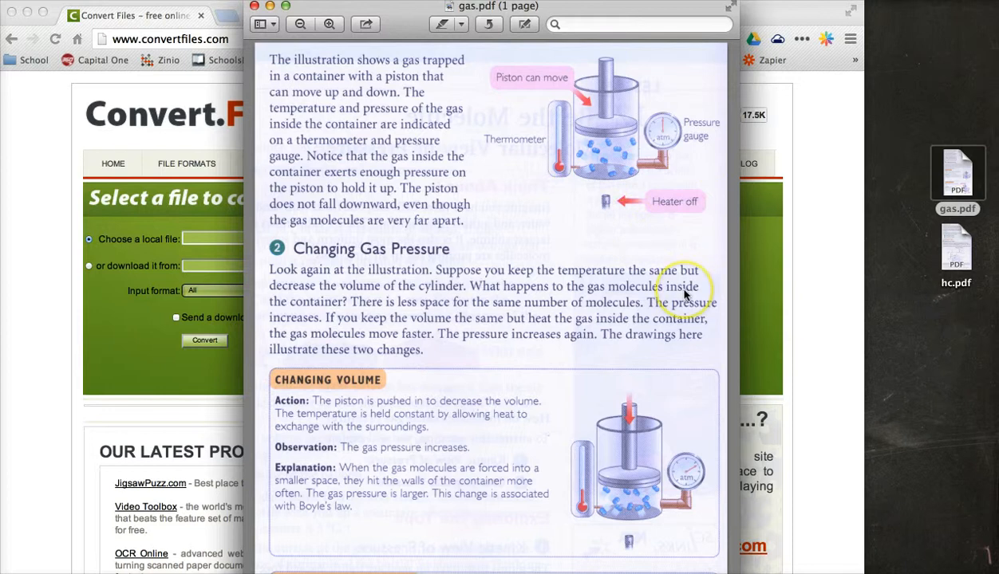
mouse_move(581, 268)
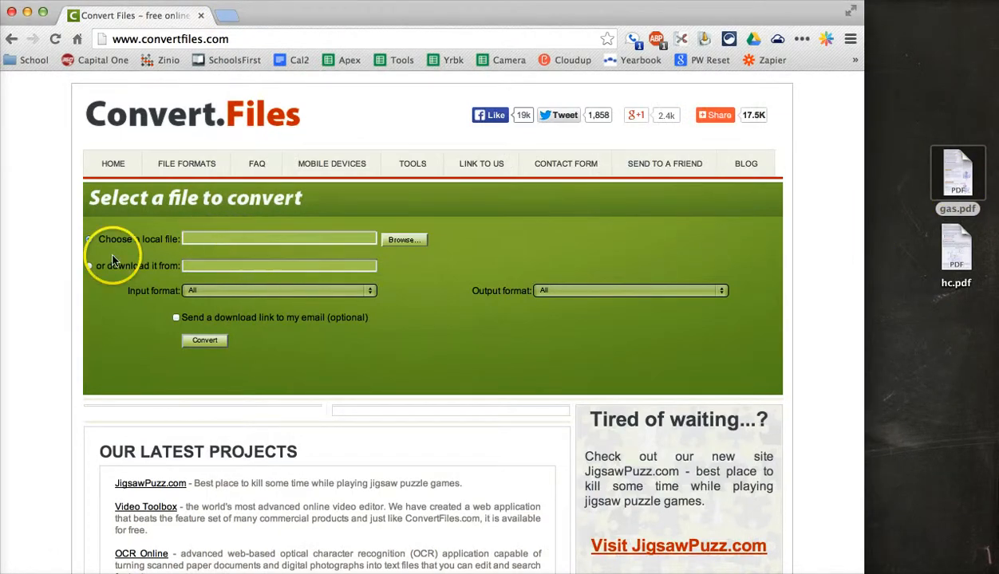
left_click(89, 239)
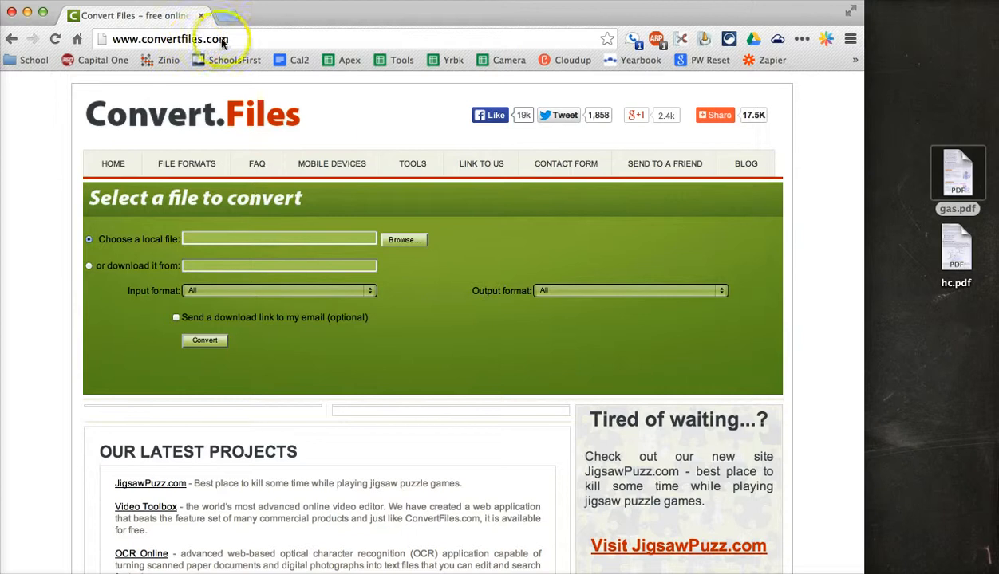
mouse_move(509, 309)
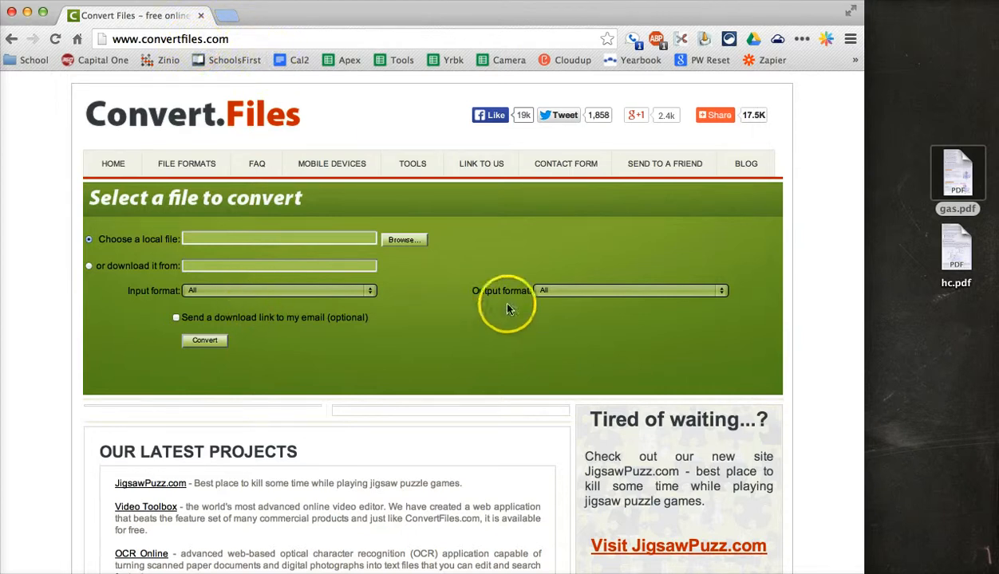
double_click(956, 171)
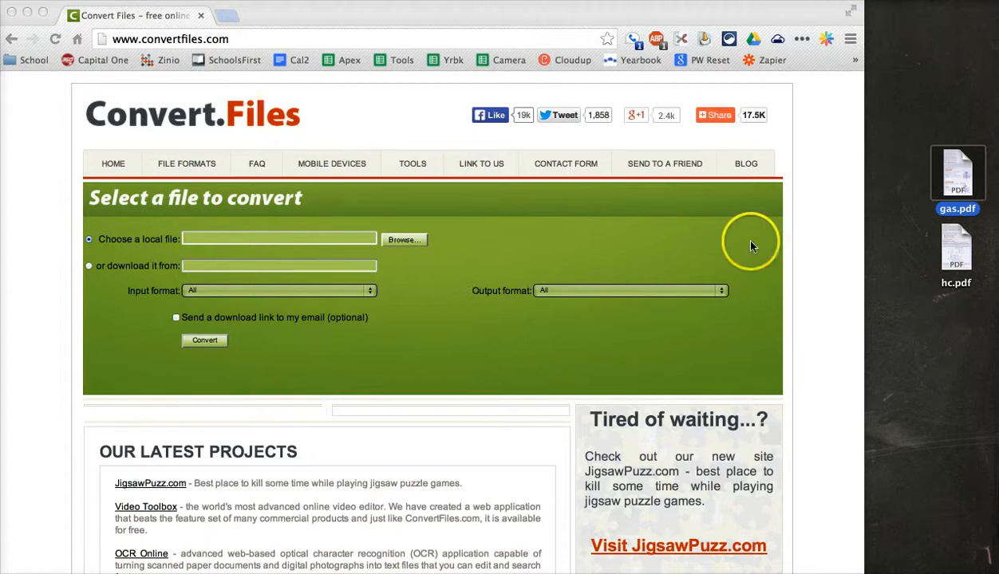
double_click(956, 173)
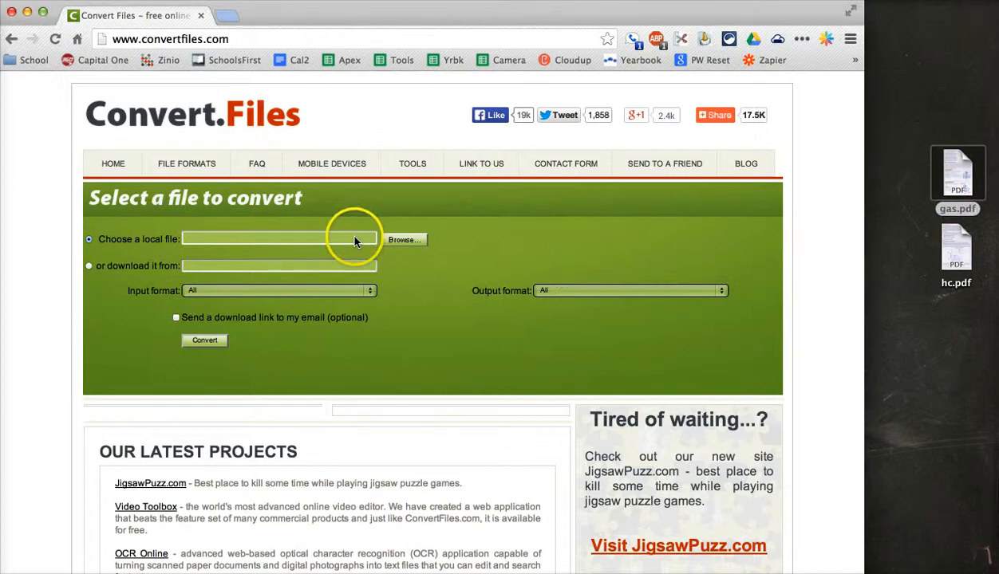
left_click(404, 239)
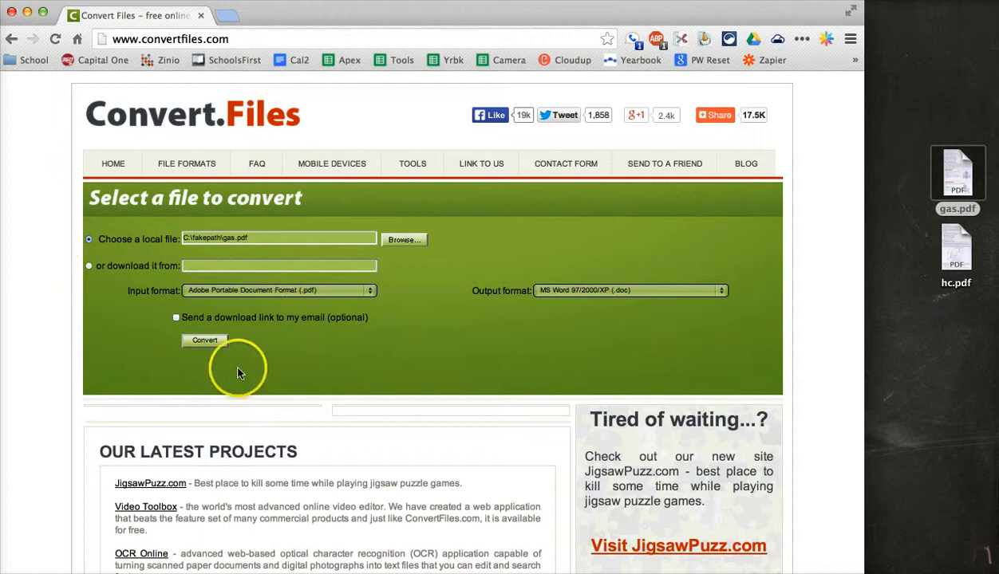
mouse_move(240, 294)
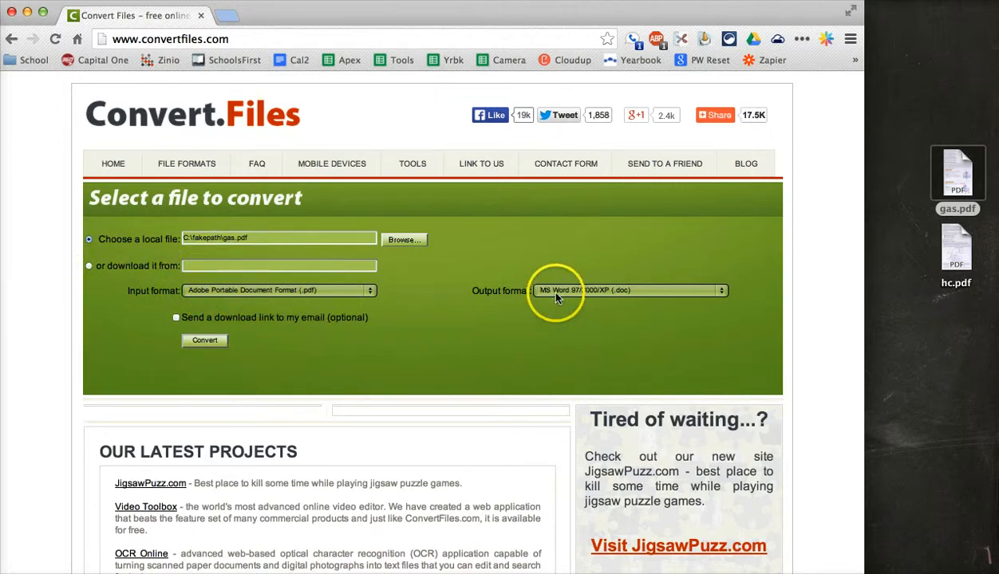
left_click(629, 291)
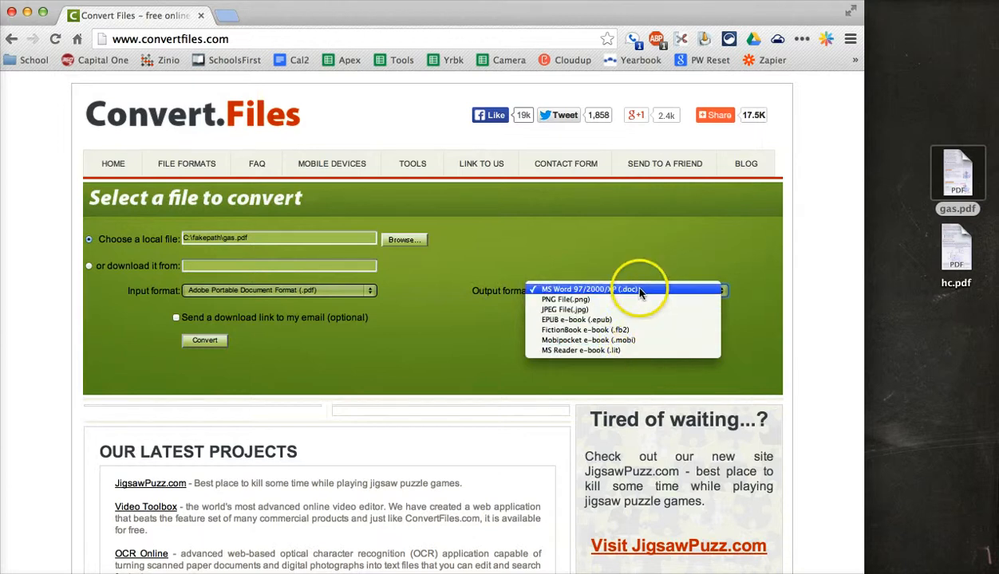
left_click(627, 288)
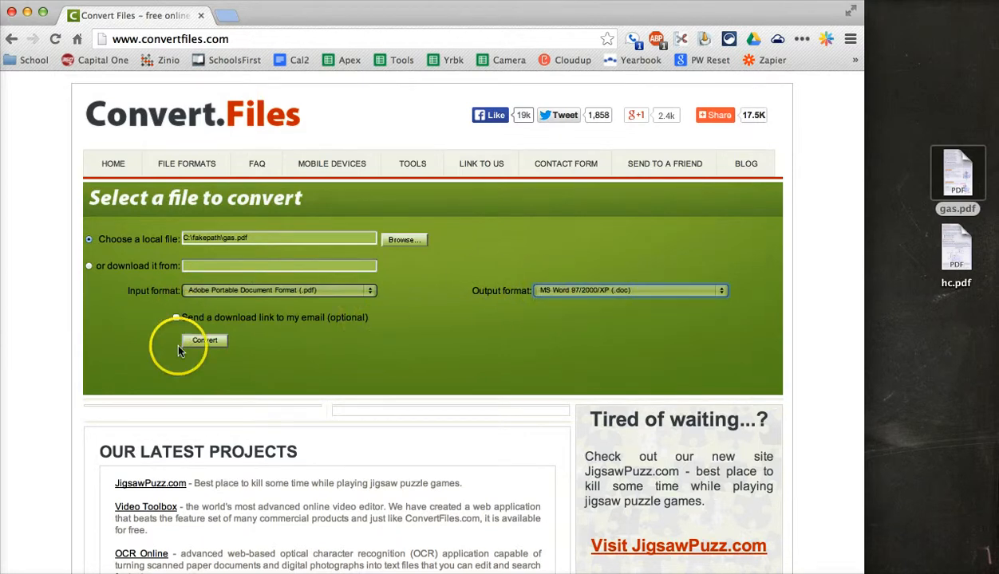
Start the PDF-to-Word conversion of gas.pdf on ConvertFiles.com
left_click(205, 341)
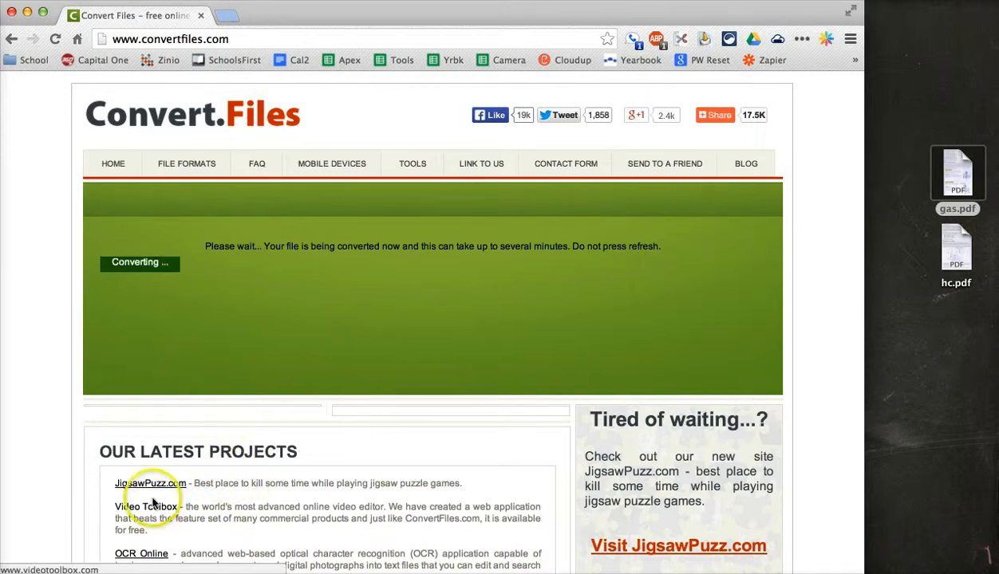
mouse_move(36, 539)
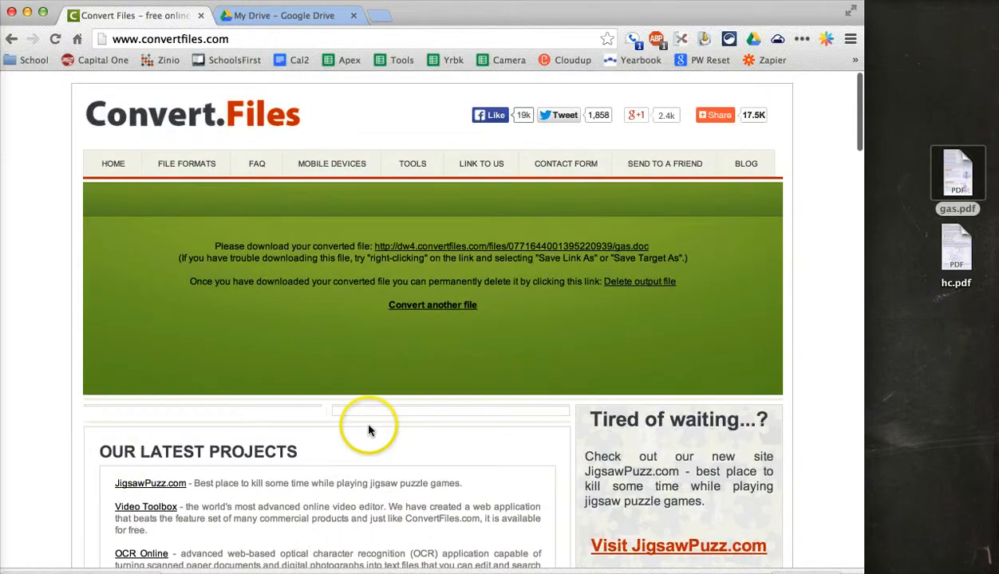
Download the converted gas.doc and open it in Word beside gas.pdf
left_click(714, 114)
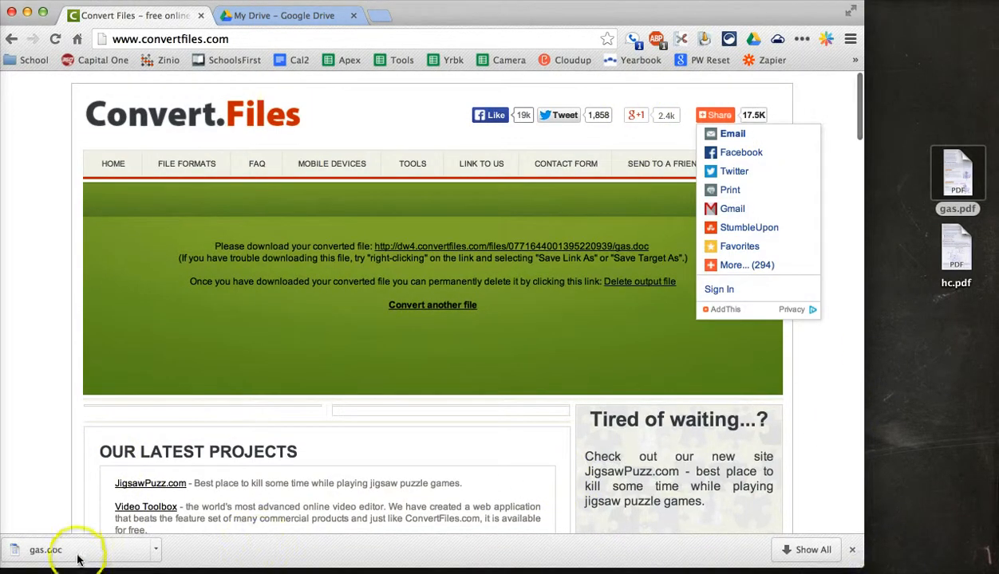
left_click(46, 549)
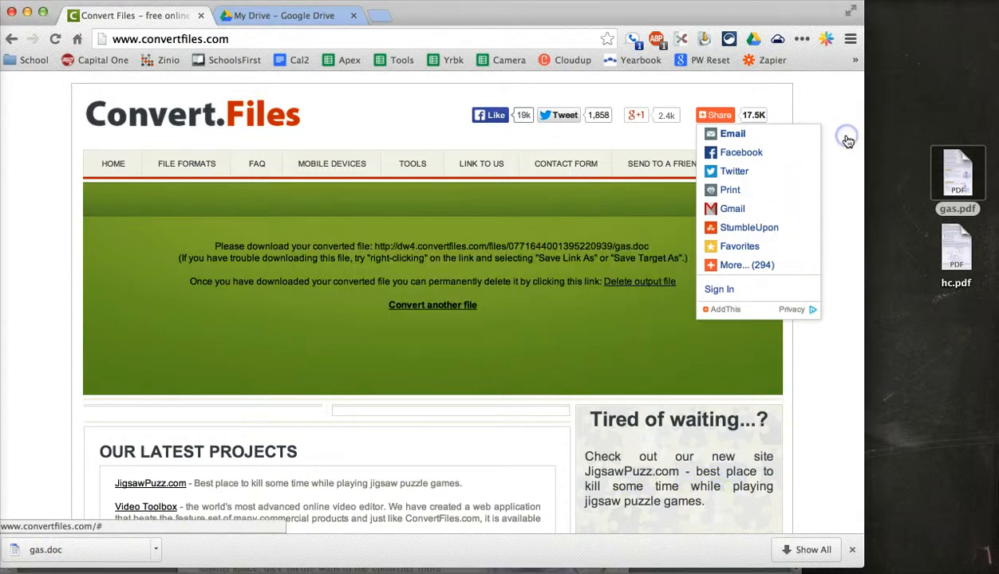
left_click(847, 137)
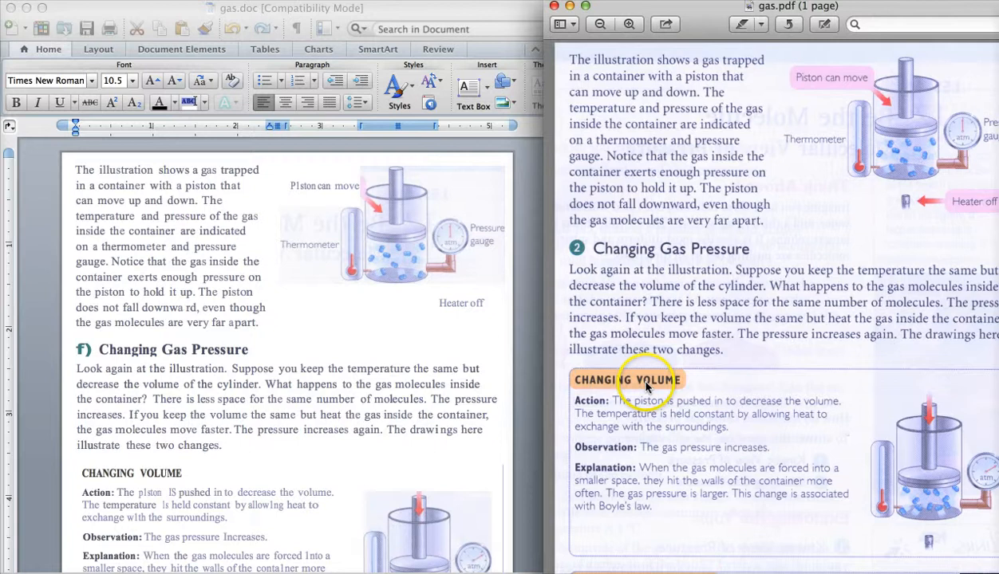
left_click_drag(76, 369, 189, 431)
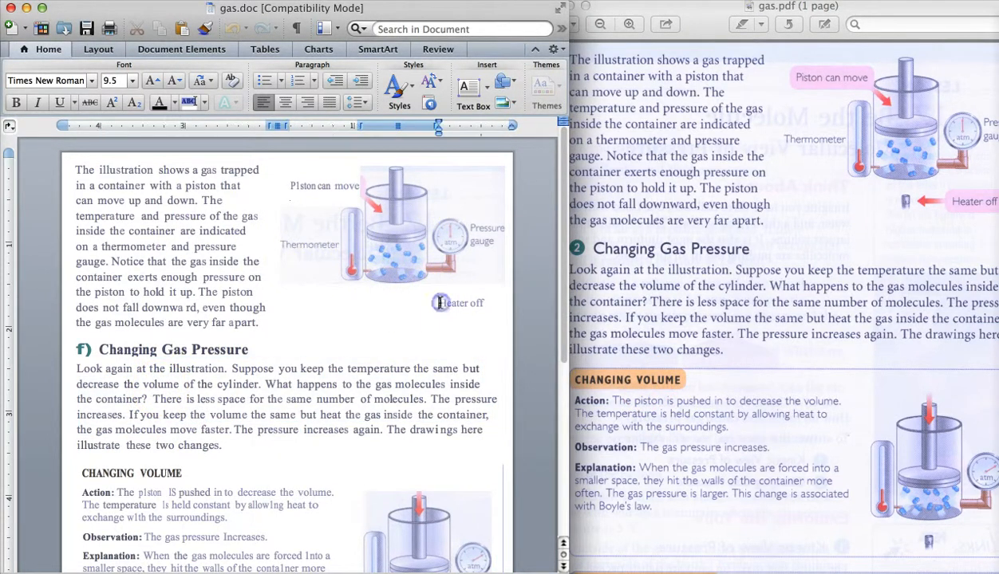
left_click(390, 223)
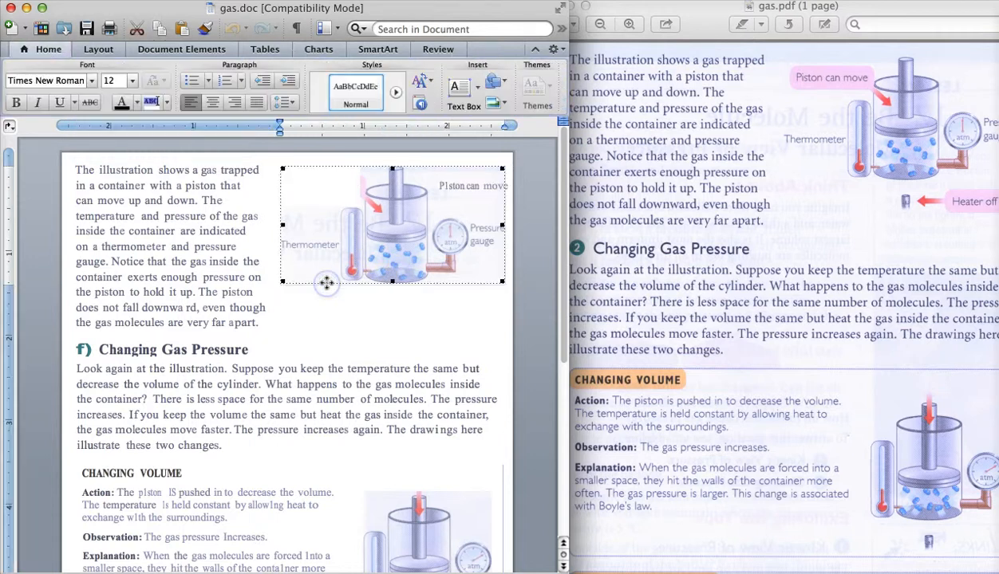
left_click(351, 263)
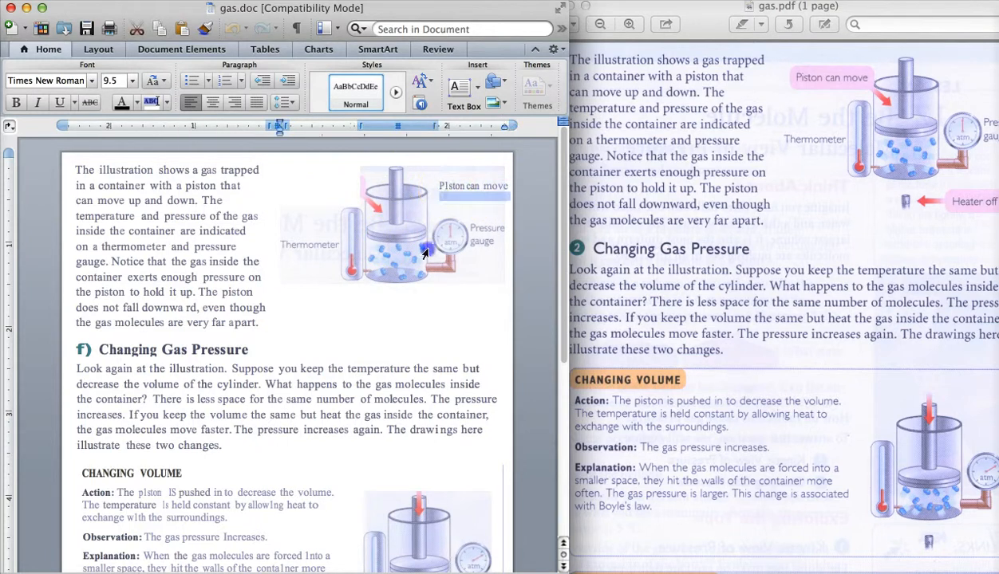
scroll("down", 3)
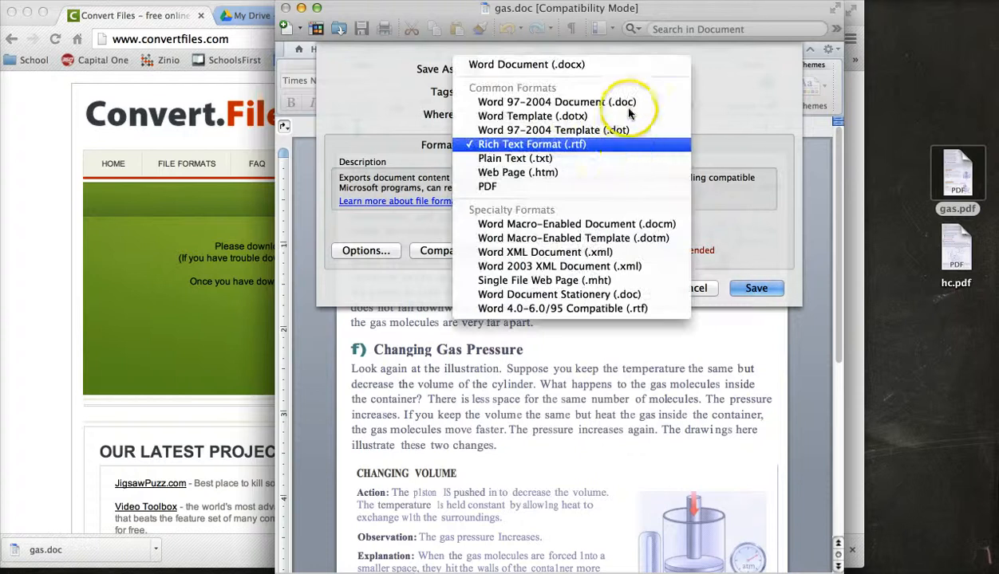
Save the document as gas.rtf in Rich Text Format on the Desktop
left_click(532, 144)
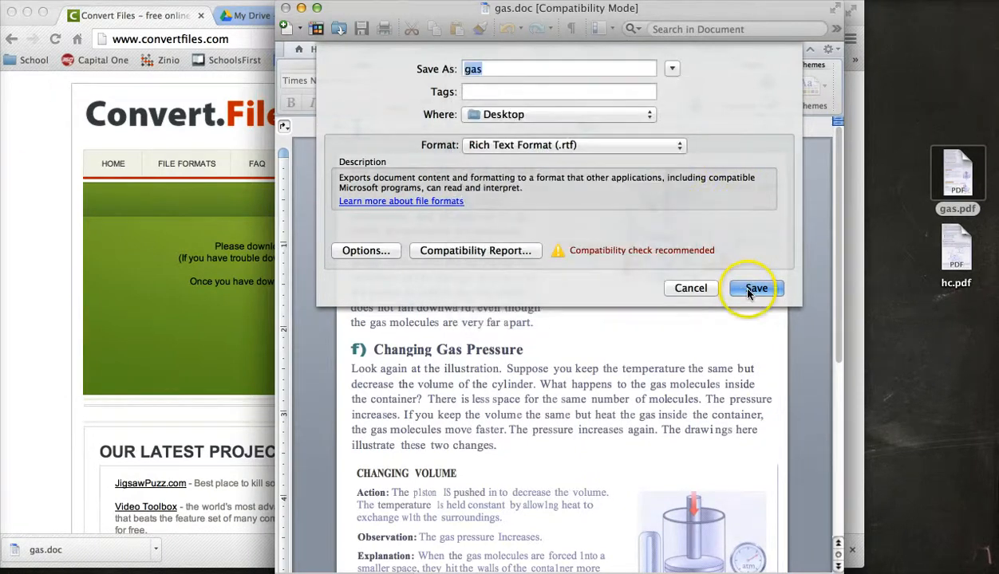
left_click(755, 288)
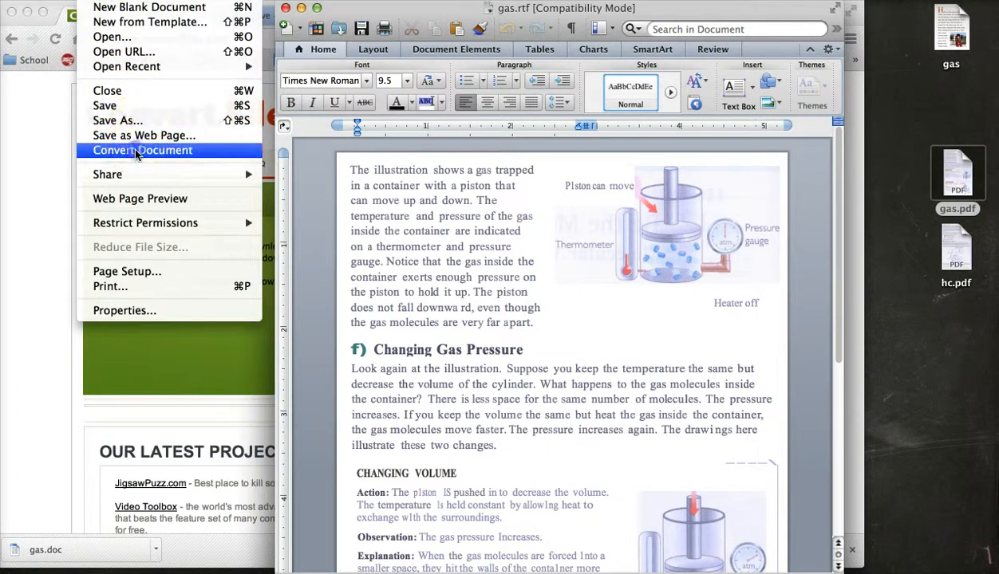
Convert the document to the current Word format and save it as gas.docx on the Desktop
left_click(142, 150)
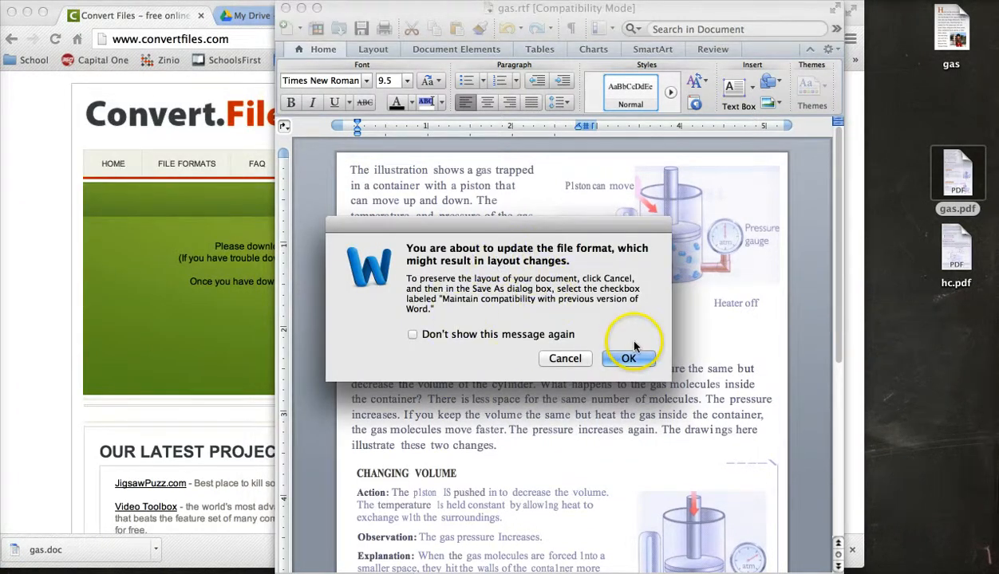
left_click(629, 358)
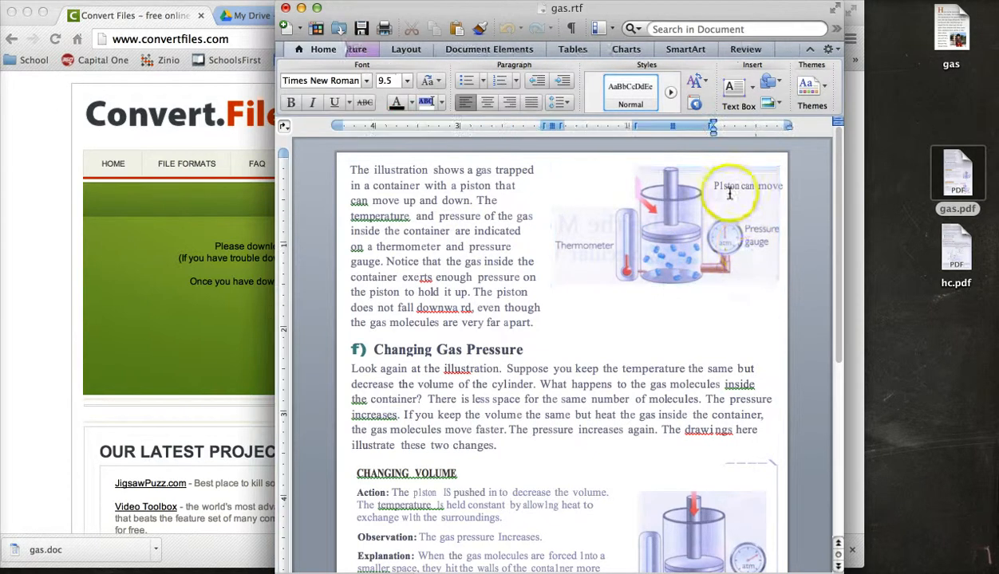
left_click(666, 224)
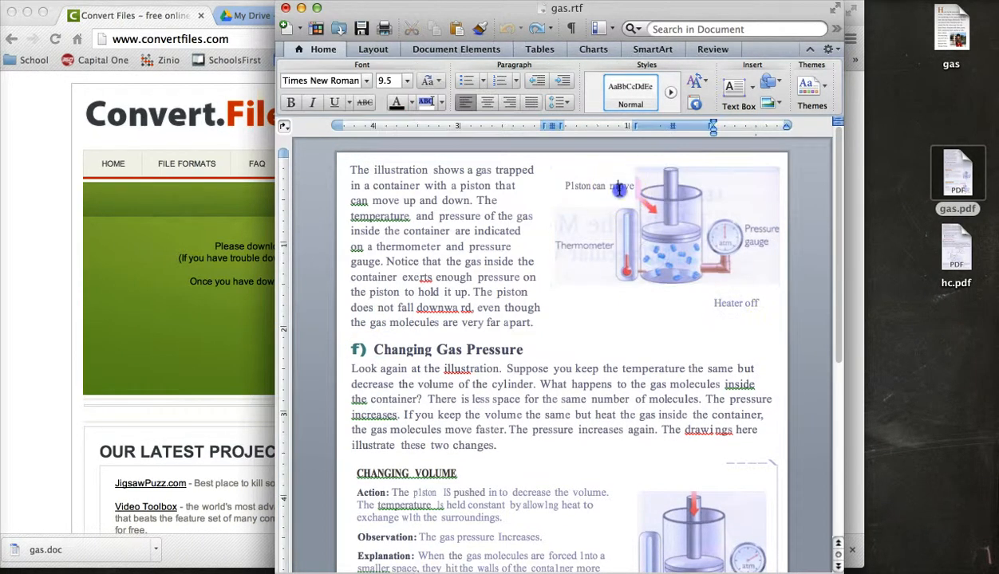
left_click(666, 226)
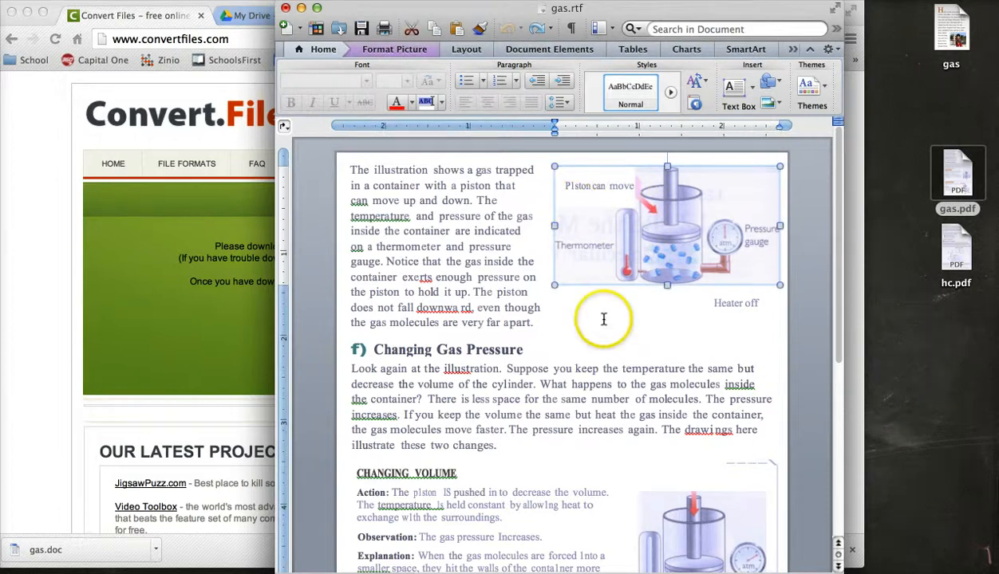
scroll("down", 3)
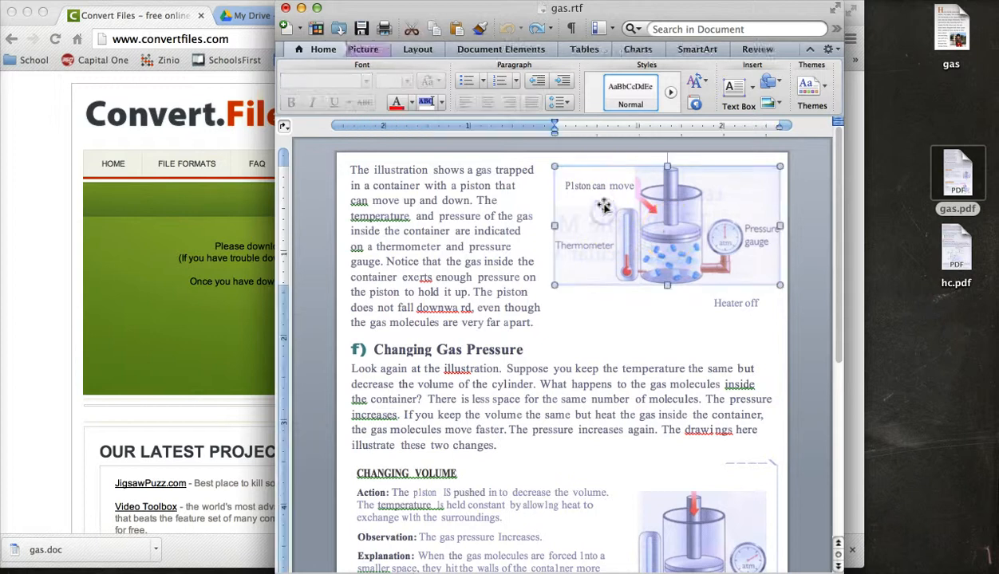
left_click(468, 248)
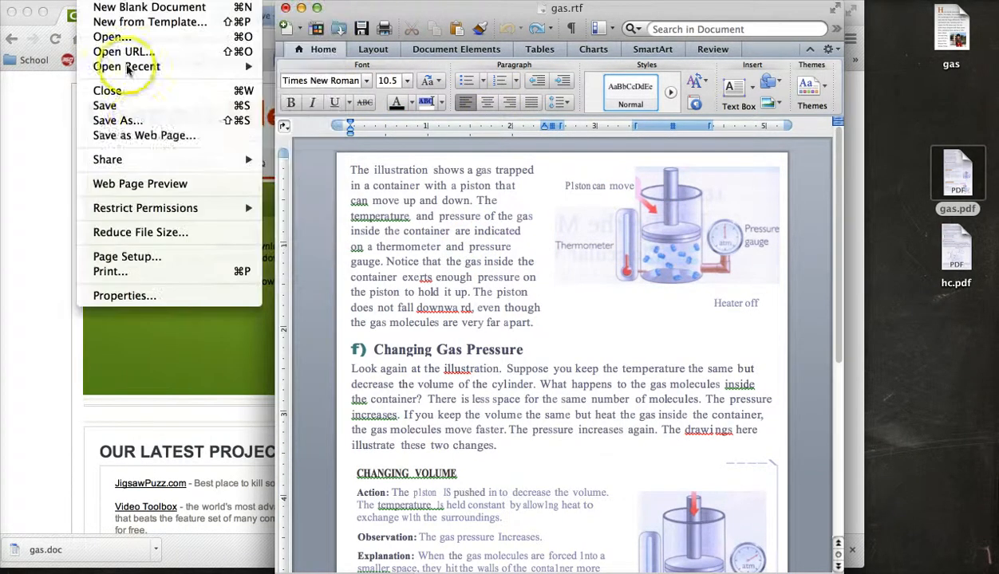
left_click(118, 119)
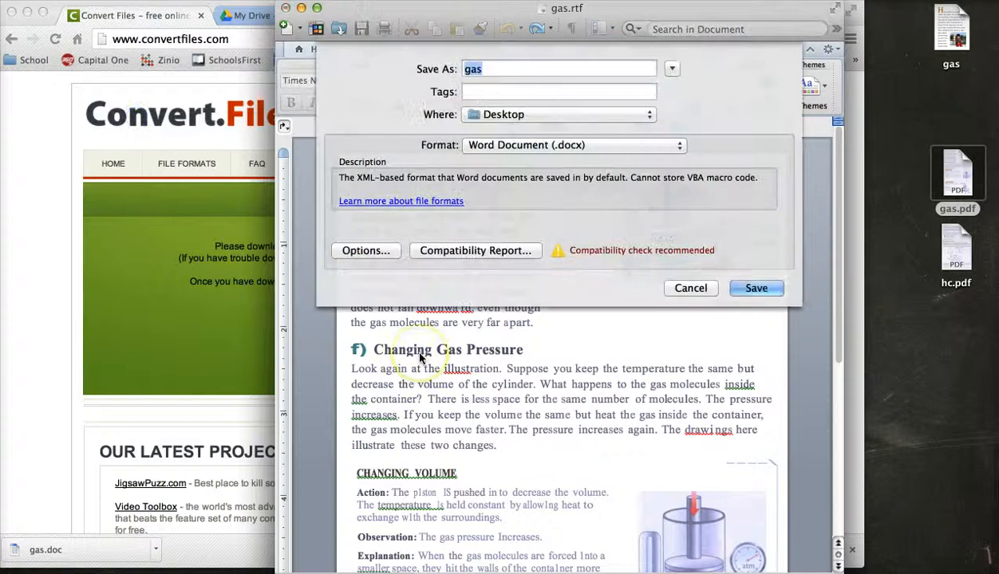
left_click(690, 288)
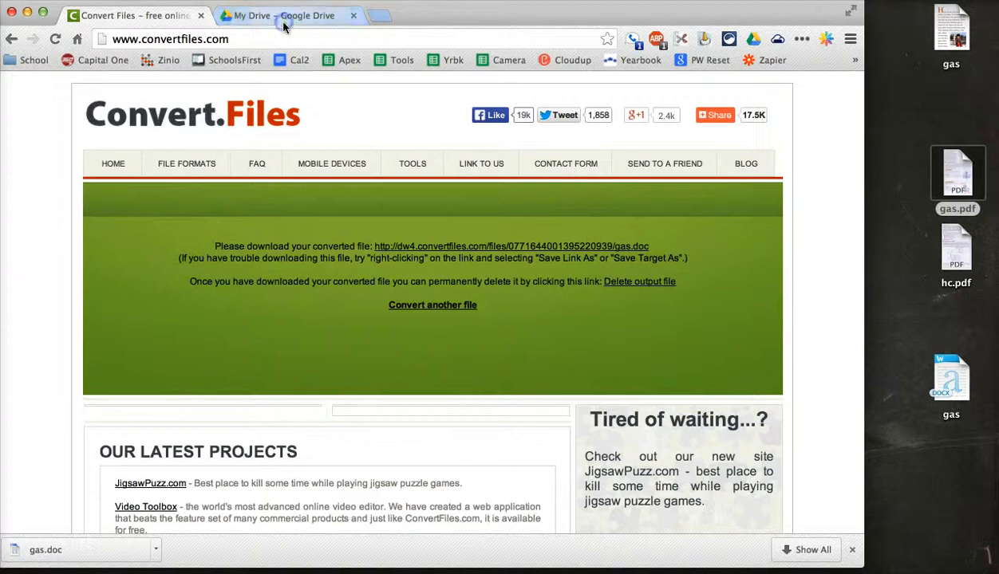
Upload gas.docx from the Desktop to My Drive in Google Drive
left_click(287, 15)
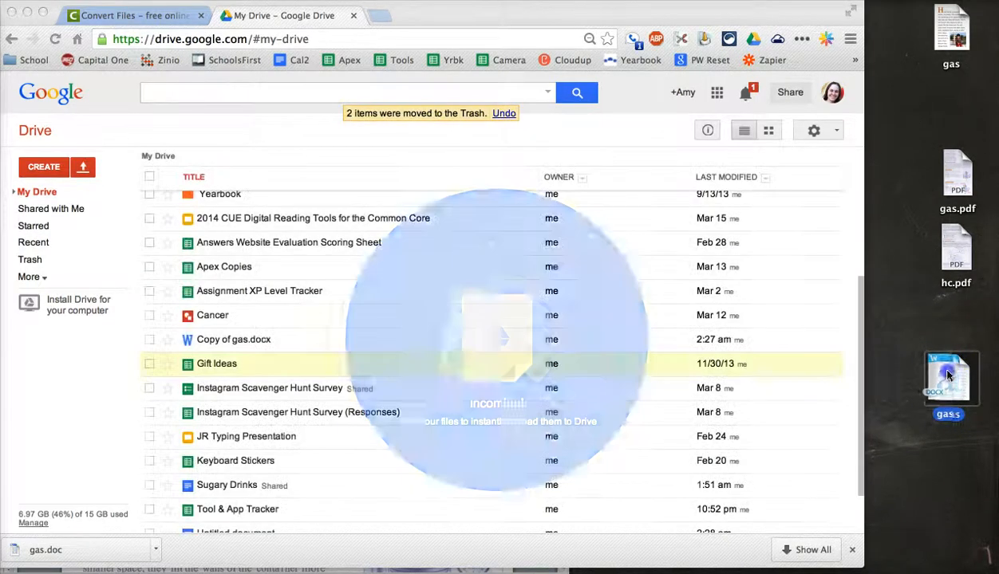
left_click(83, 167)
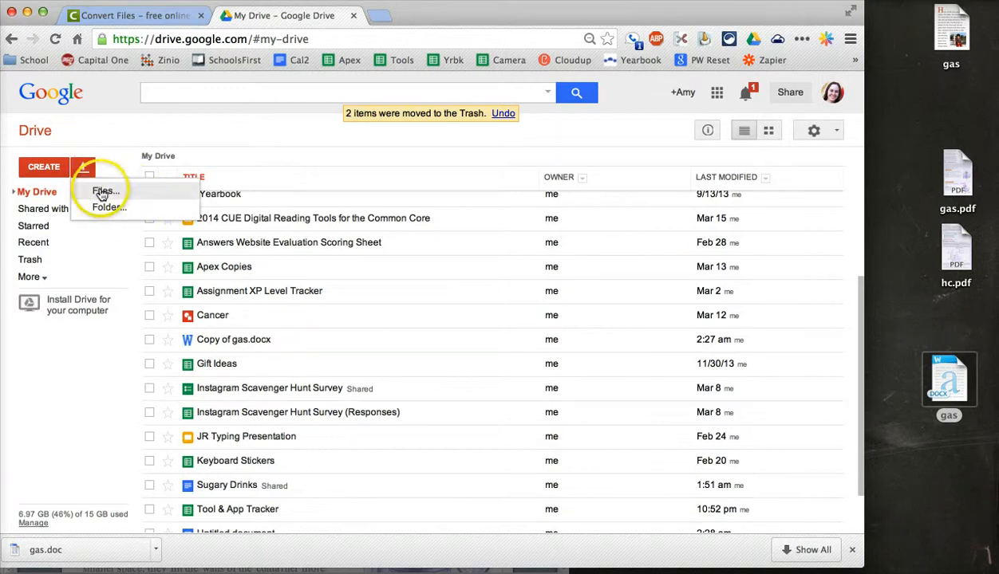
left_click(105, 190)
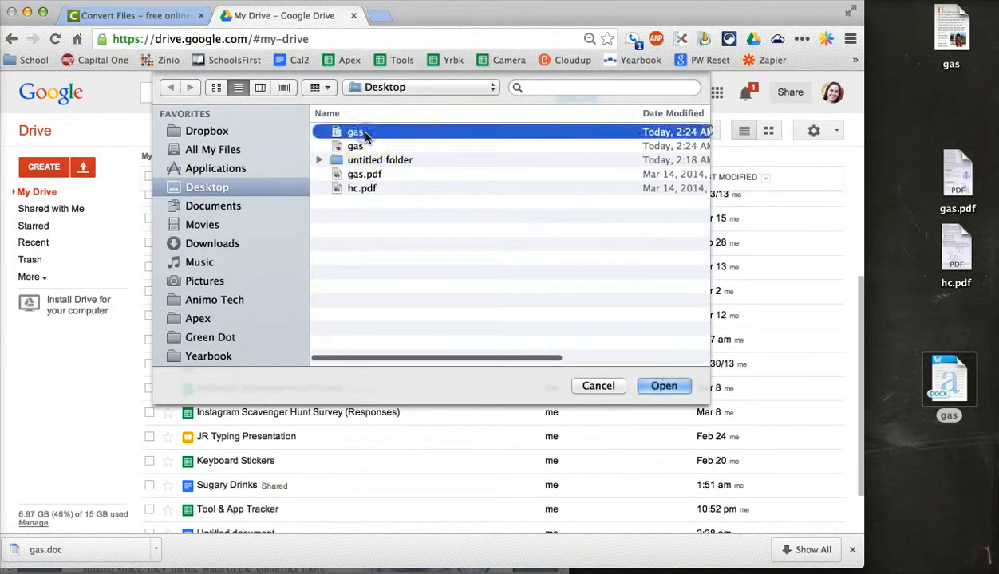
left_click(664, 385)
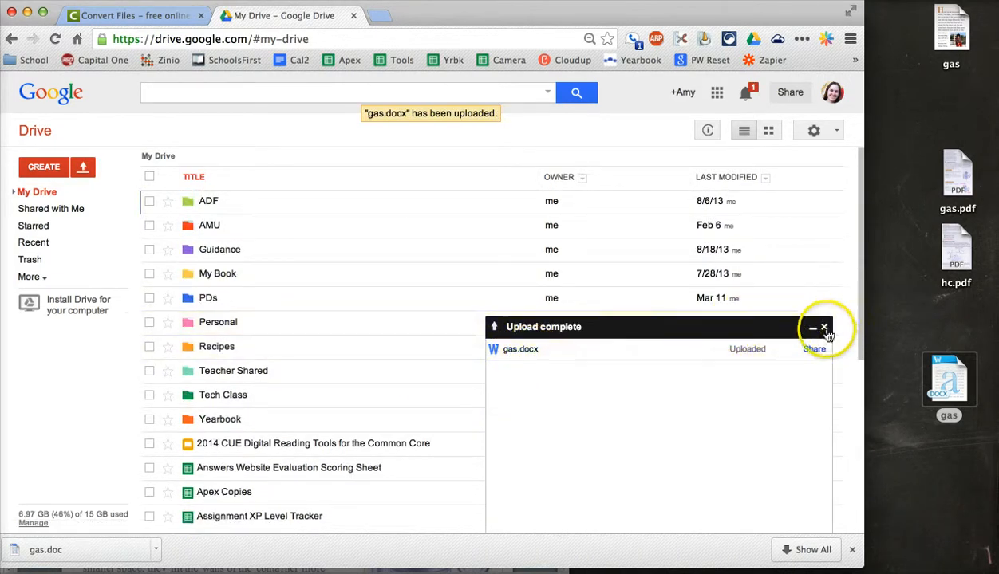
scroll("down", 3)
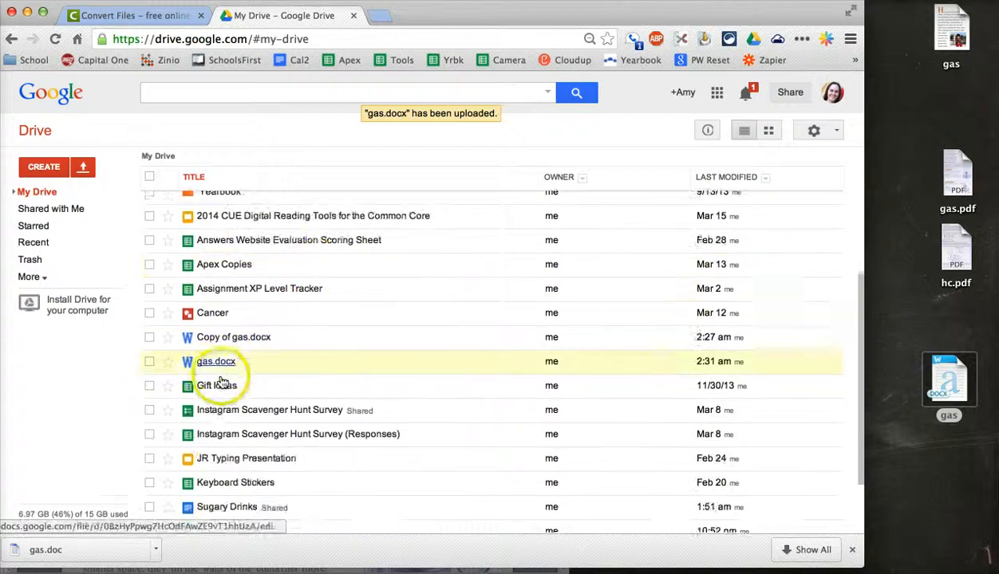
scroll("down", 3)
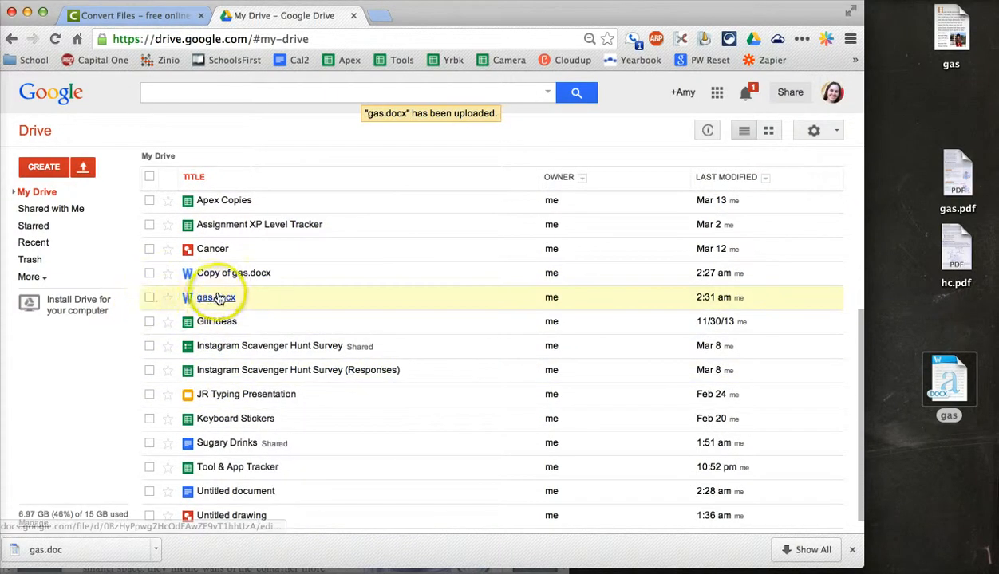
Open gas.docx with Google Docs from its context menu
right_click(217, 296)
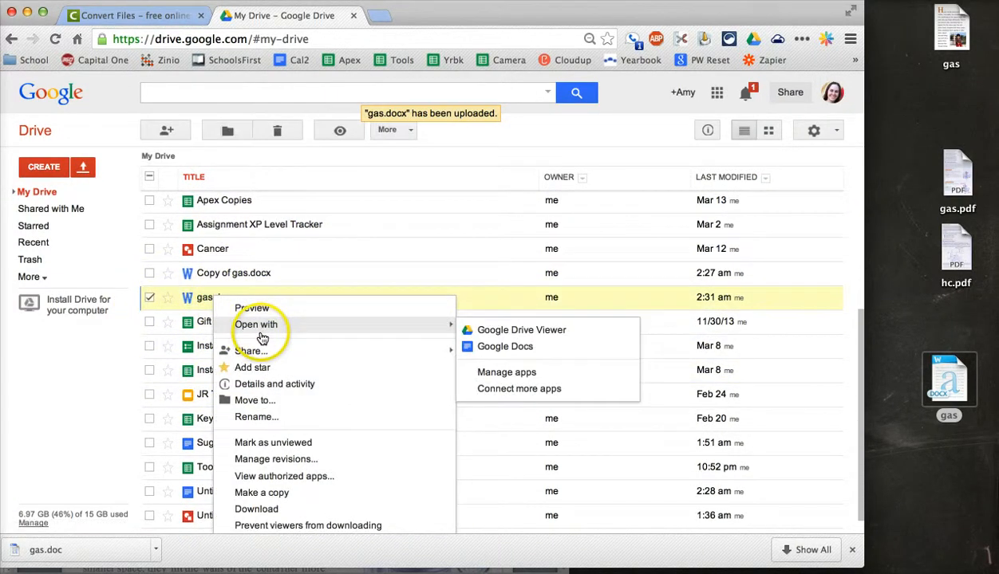
mouse_move(504, 346)
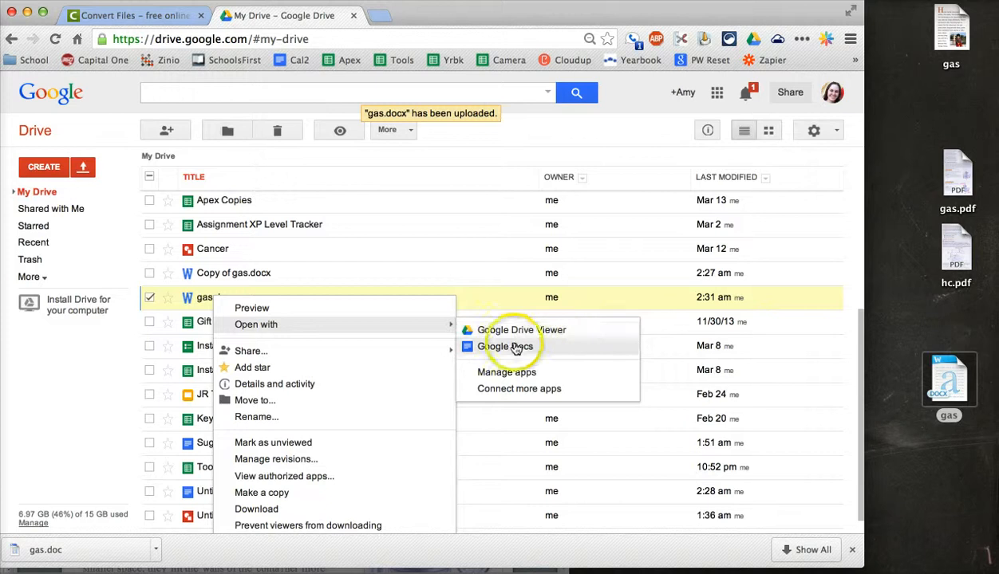
mouse_move(576, 330)
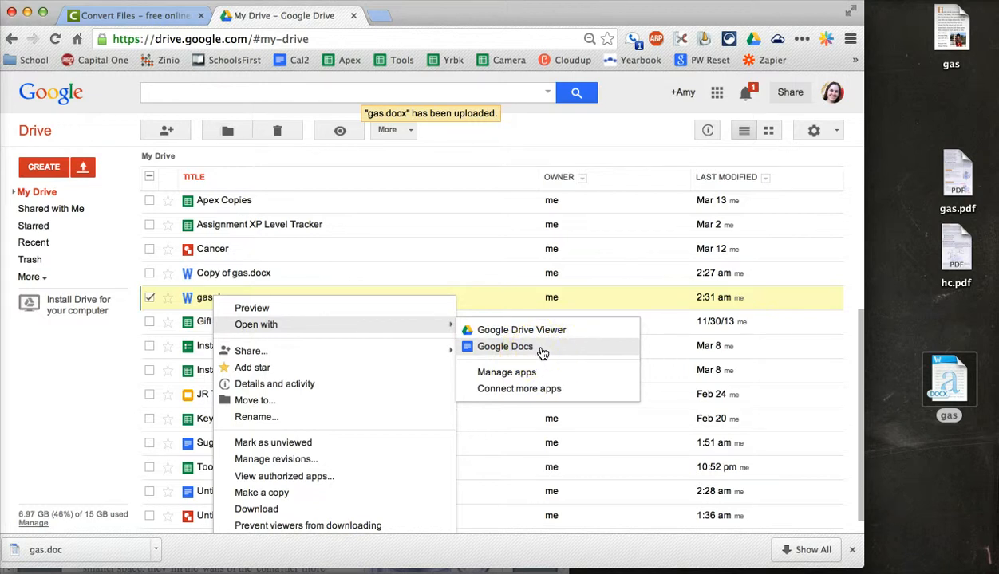
left_click(504, 346)
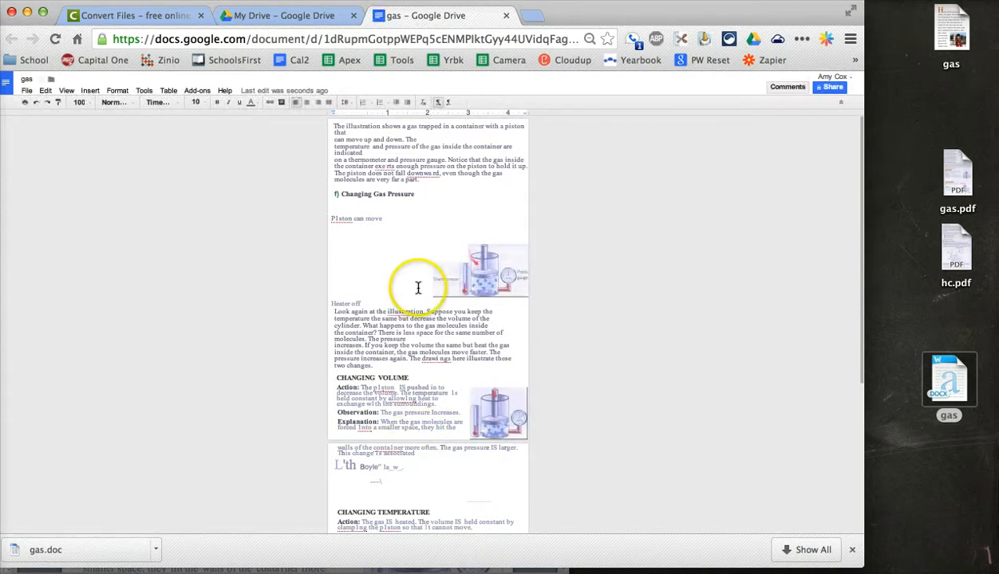
scroll("down", 3)
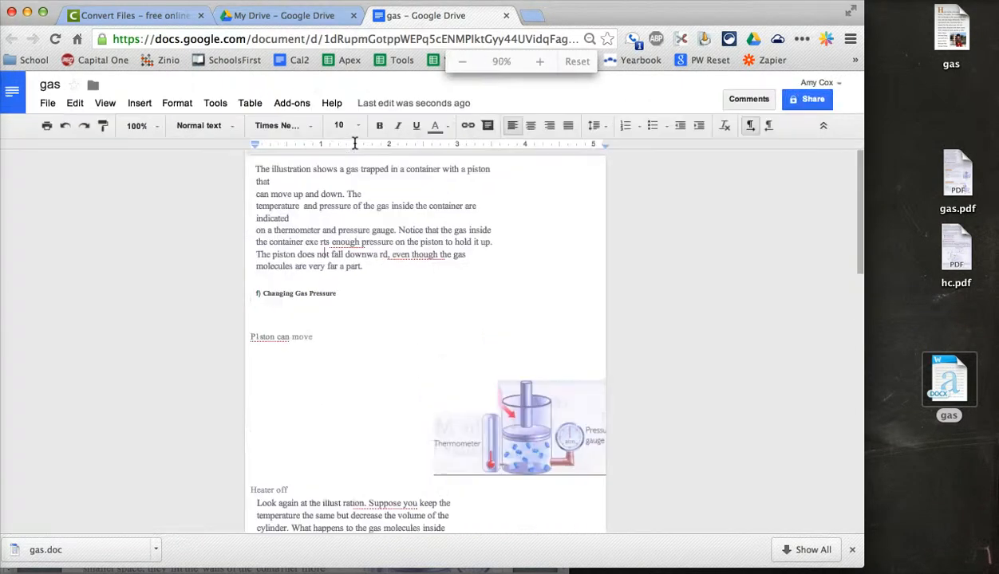
left_click(53, 105)
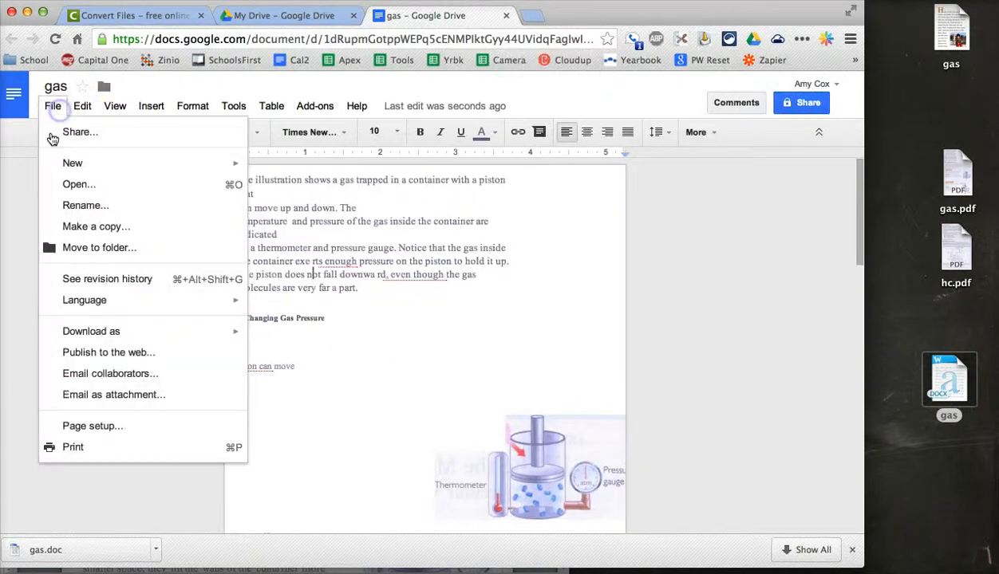
left_click(93, 425)
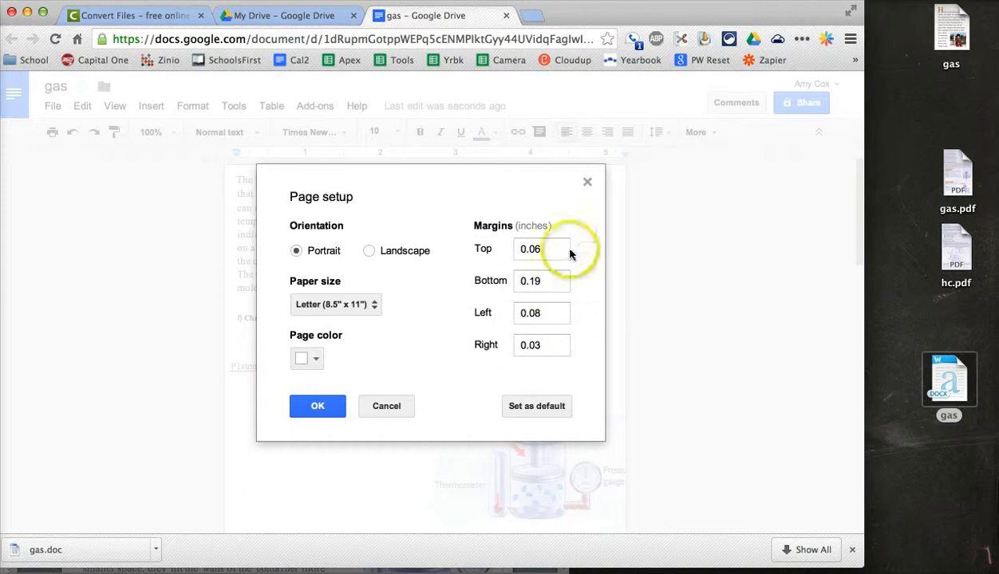
left_click(335, 304)
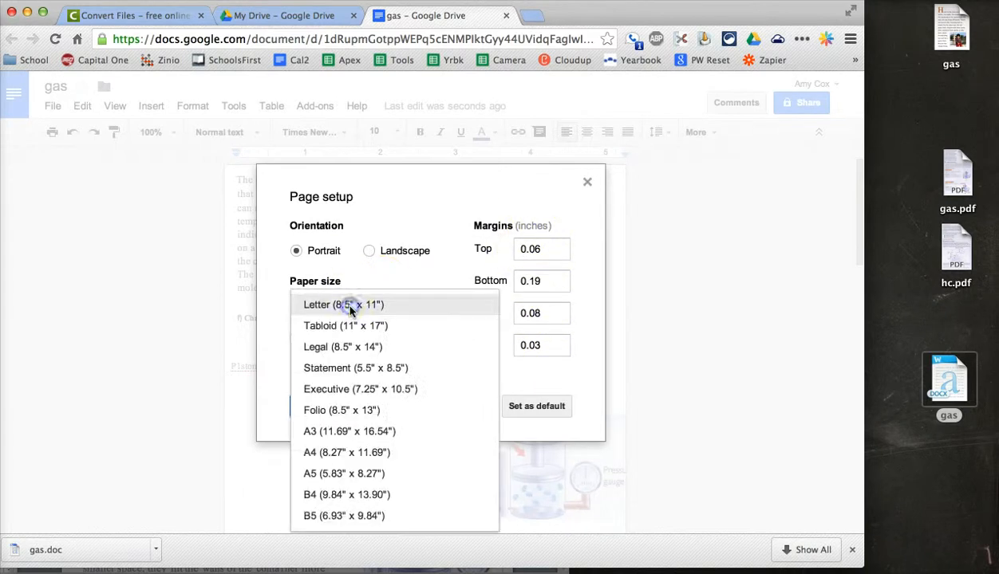
left_click(343, 305)
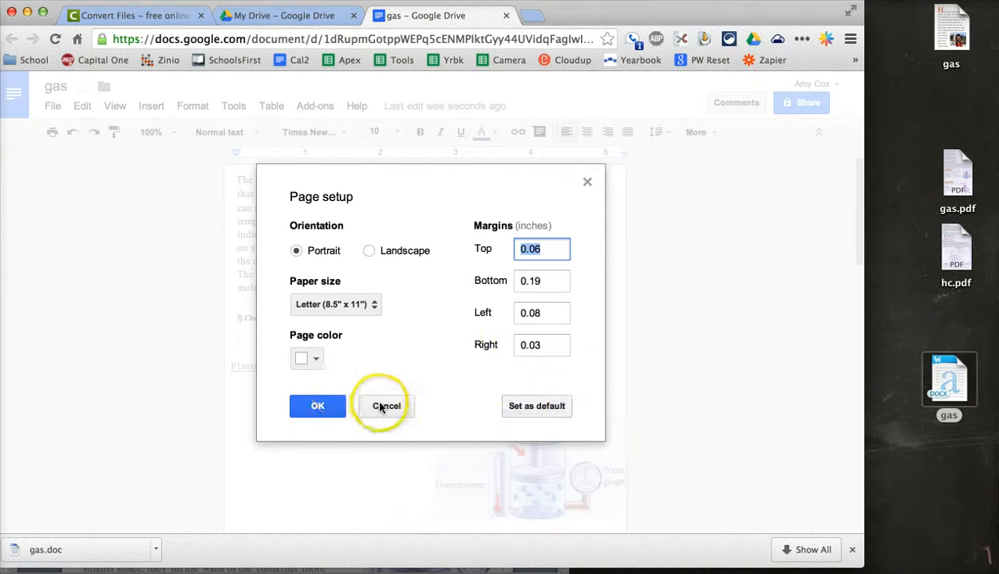
left_click(386, 406)
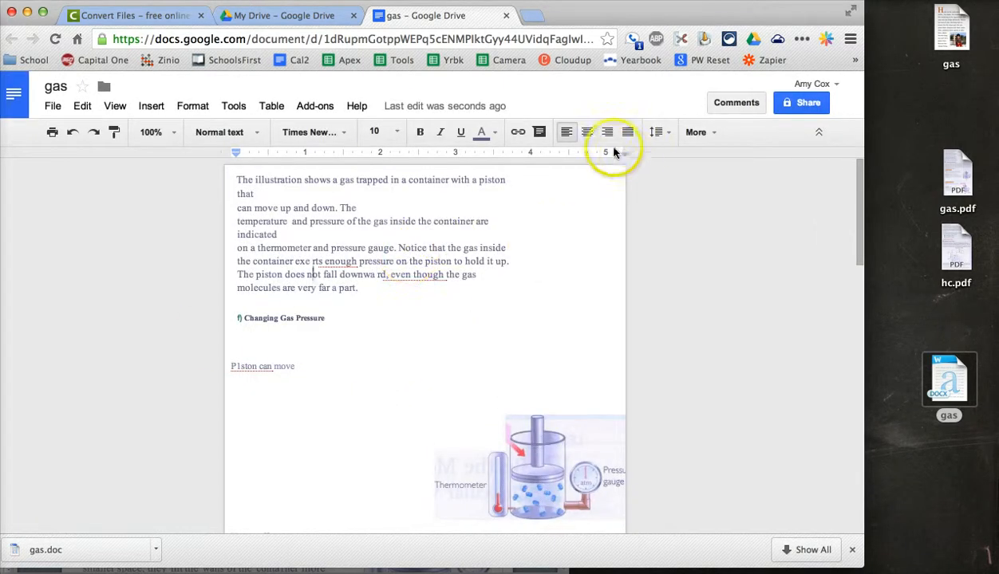
Scroll through the gas document and clear the text selection near the illustration
scroll("down", 3)
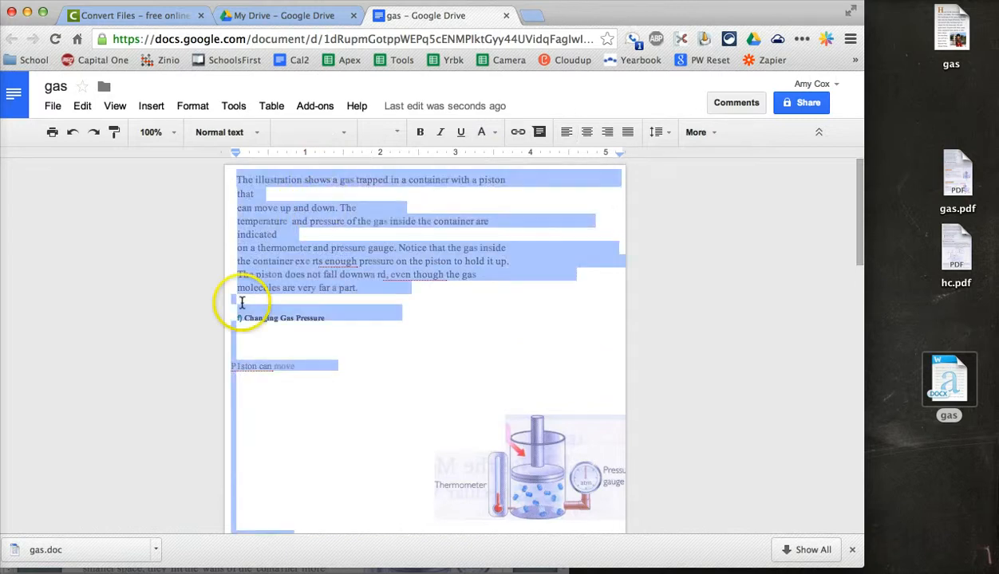
left_click(492, 132)
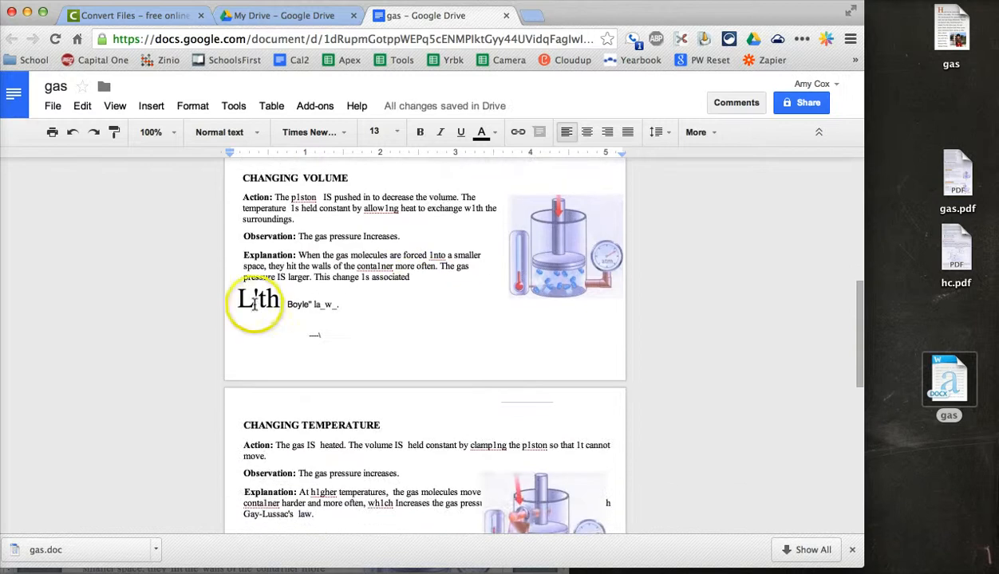
scroll("down", 3)
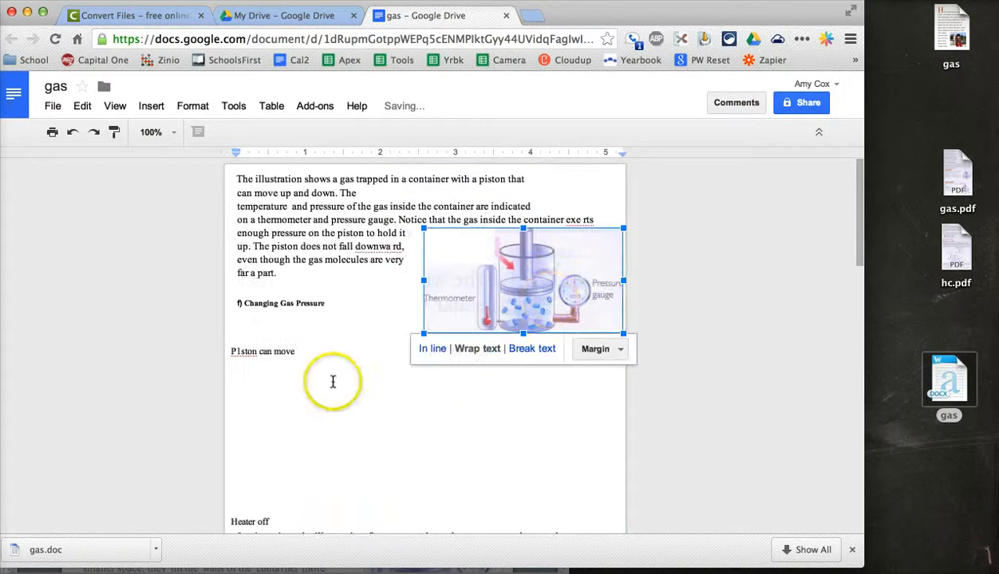
left_click(333, 381)
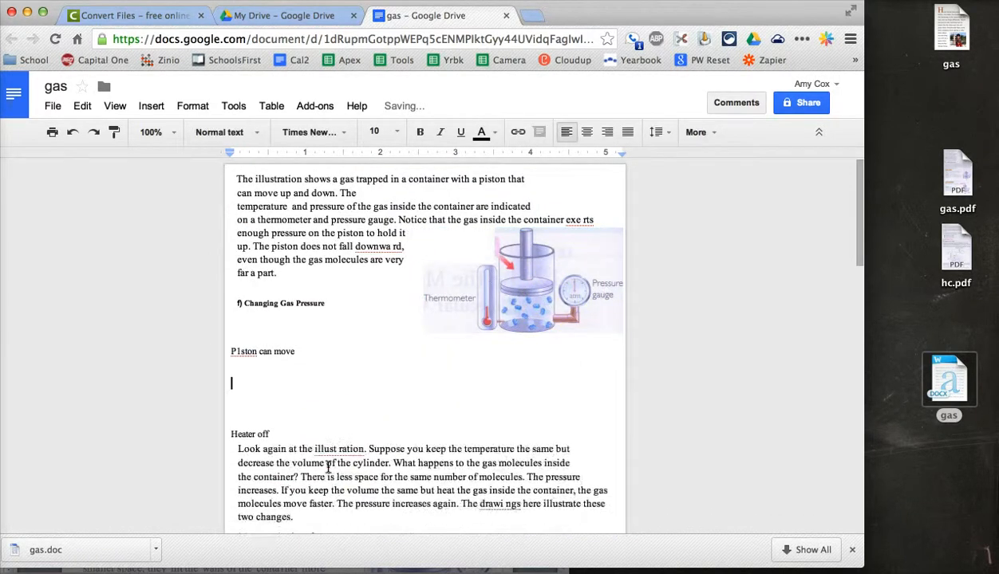
scroll("down", 3)
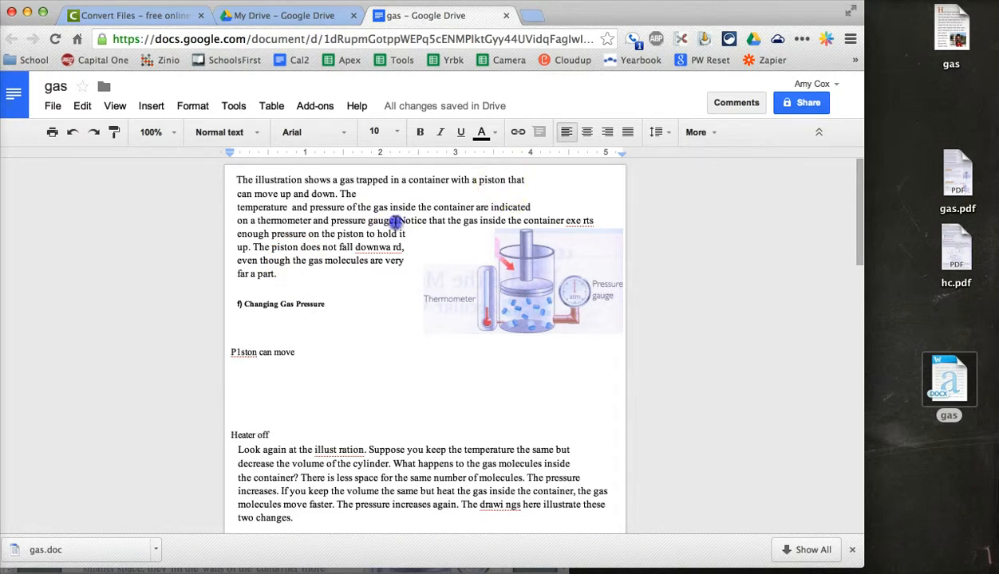
left_click(735, 102)
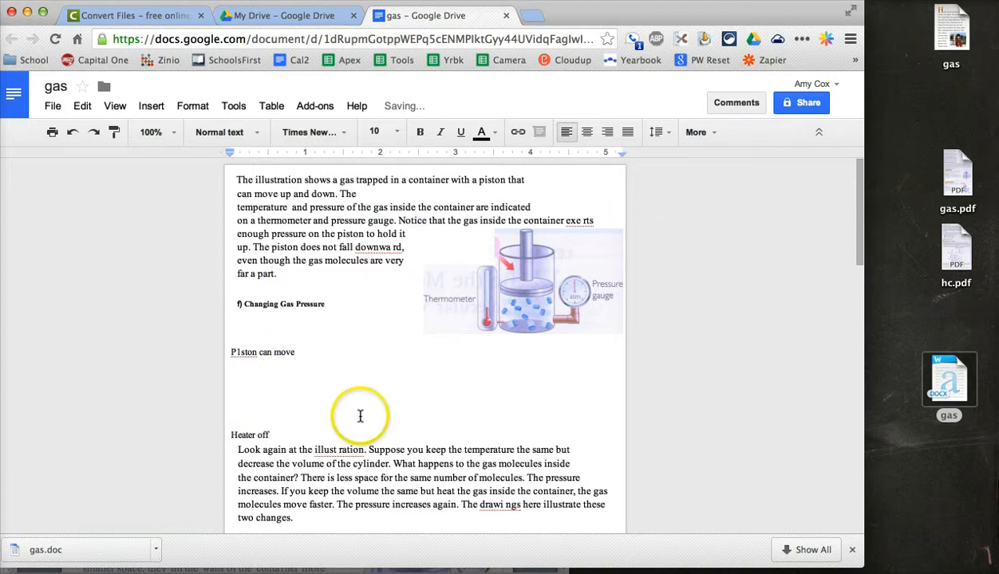
mouse_move(322, 517)
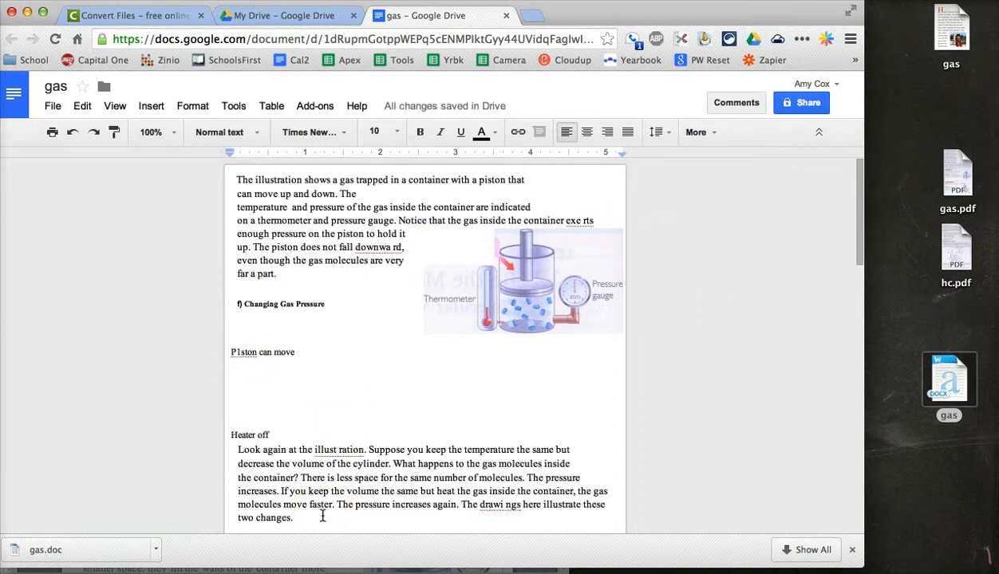
Place the cursor in the gas document's body text
left_click(329, 517)
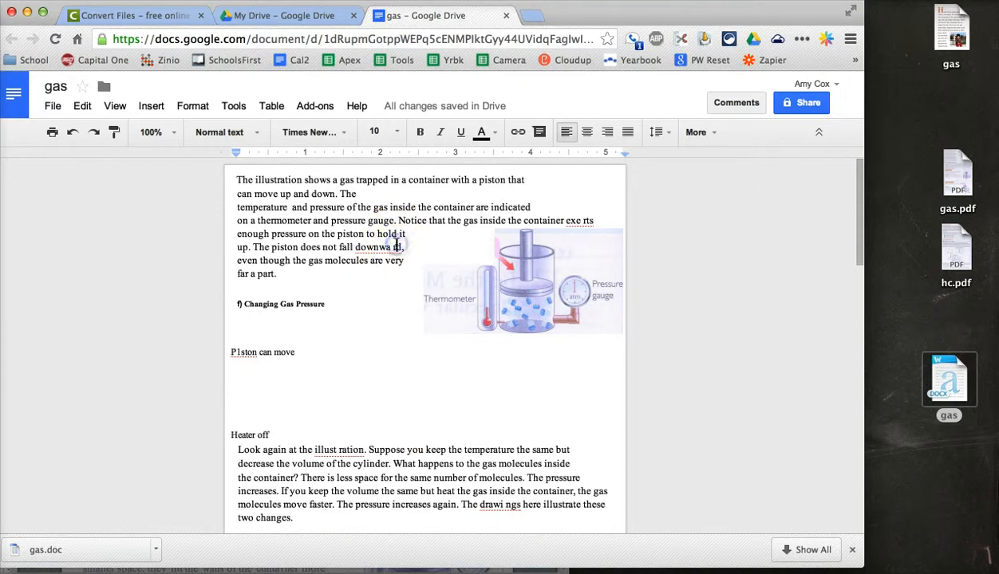
mouse_move(390, 251)
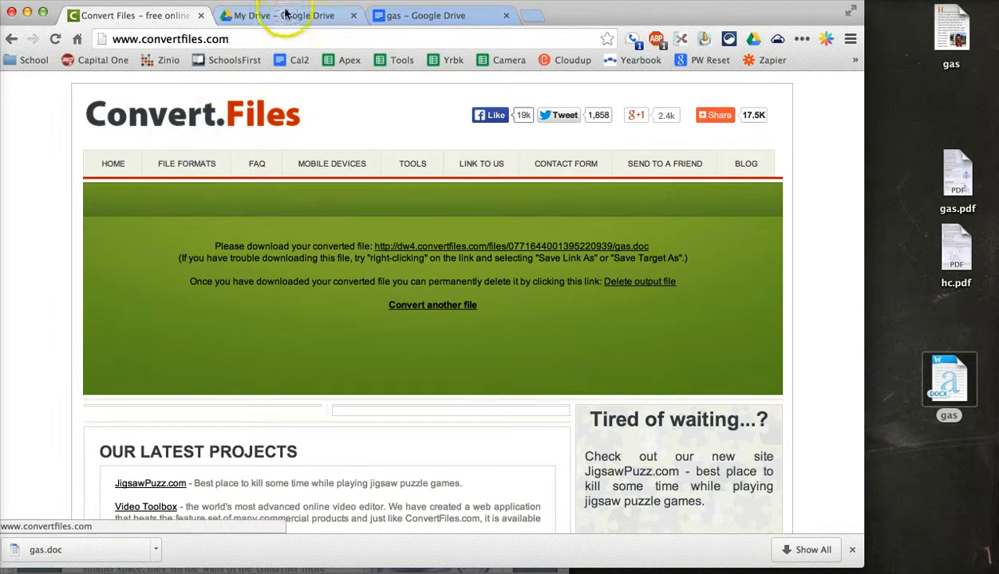
Return to the gas document tab in Google Docs
left_click(441, 15)
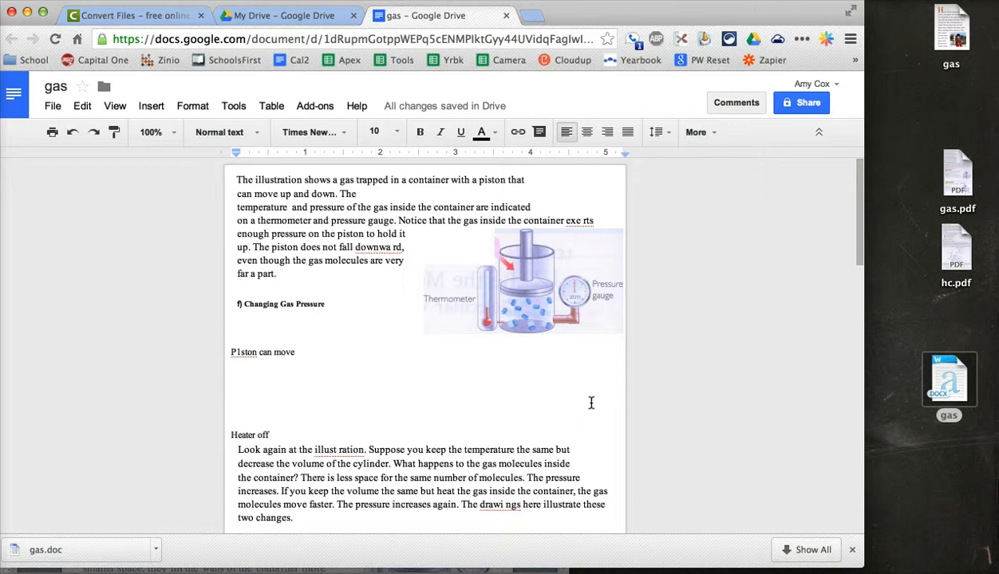
left_click(949, 380)
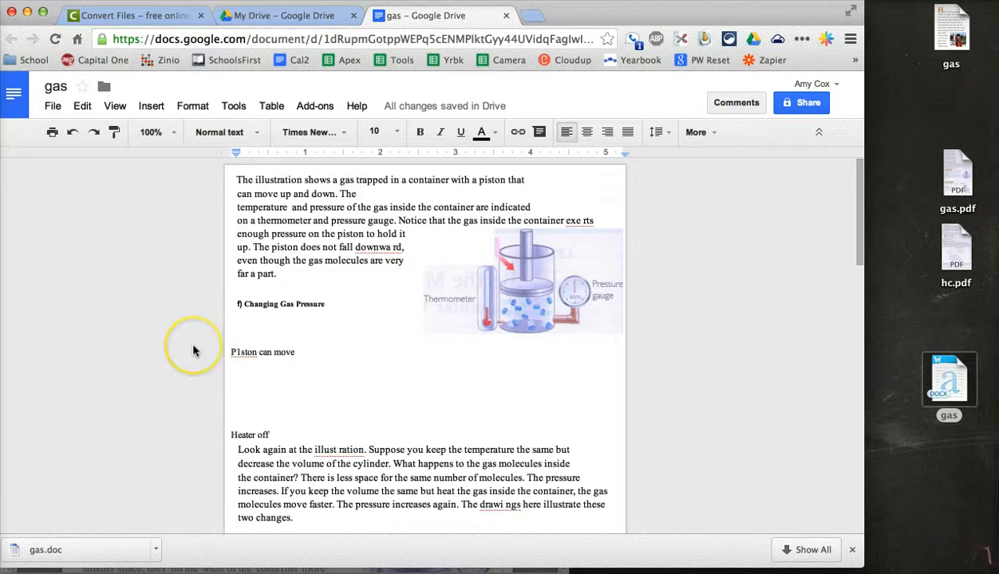
mouse_move(170, 309)
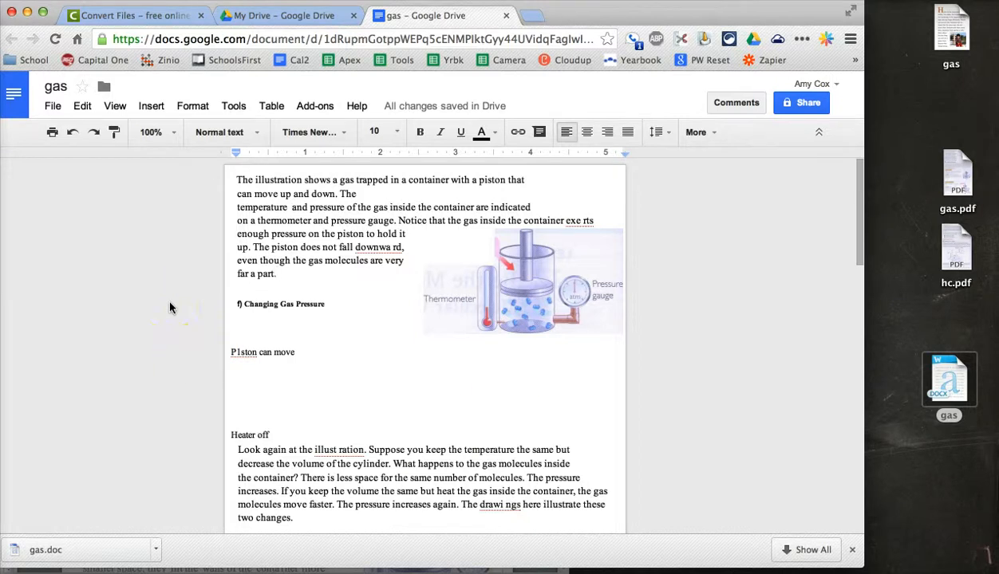